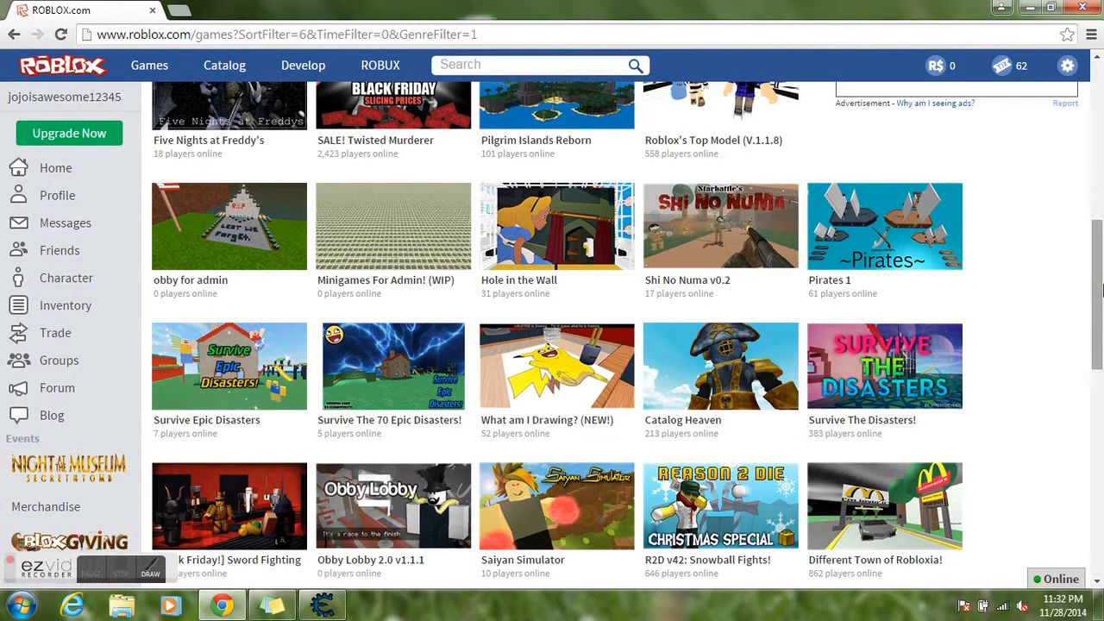
# Open the Prison Life v0.5 game page from My Recent and clear the desktop
pyautogui.scroll(3)
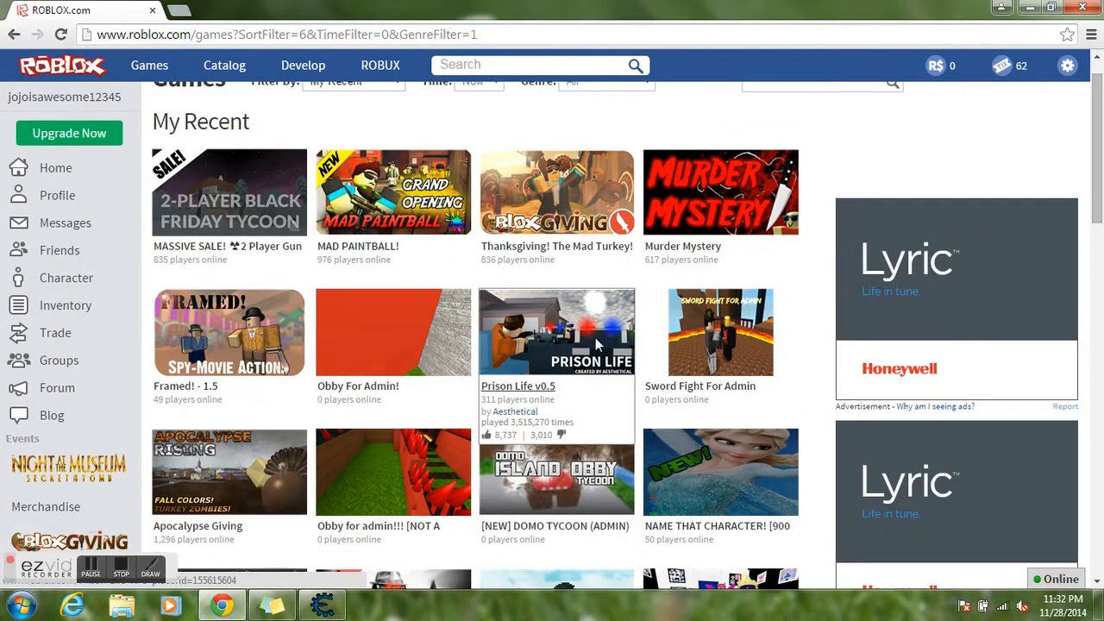
pyautogui.click(555, 332)
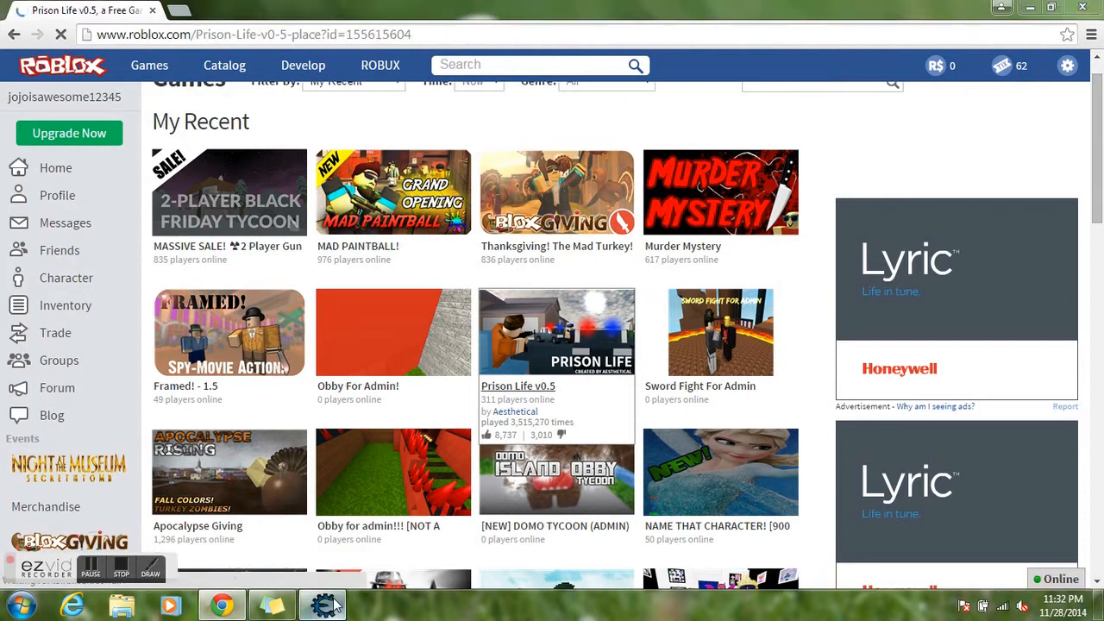
pyautogui.click(320, 604)
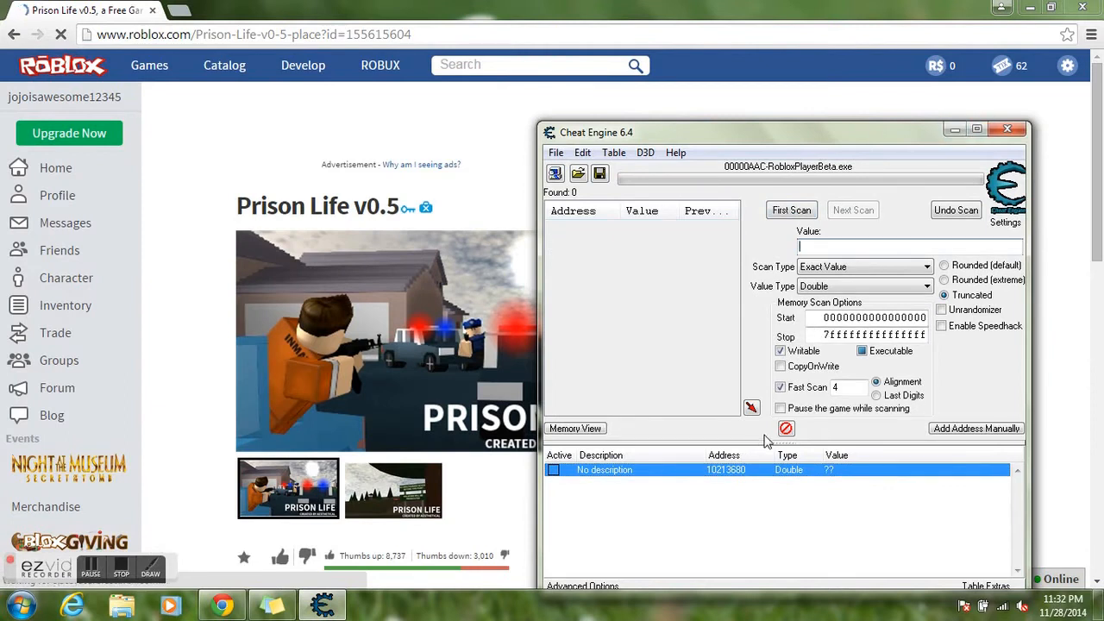
pyautogui.click(785, 428)
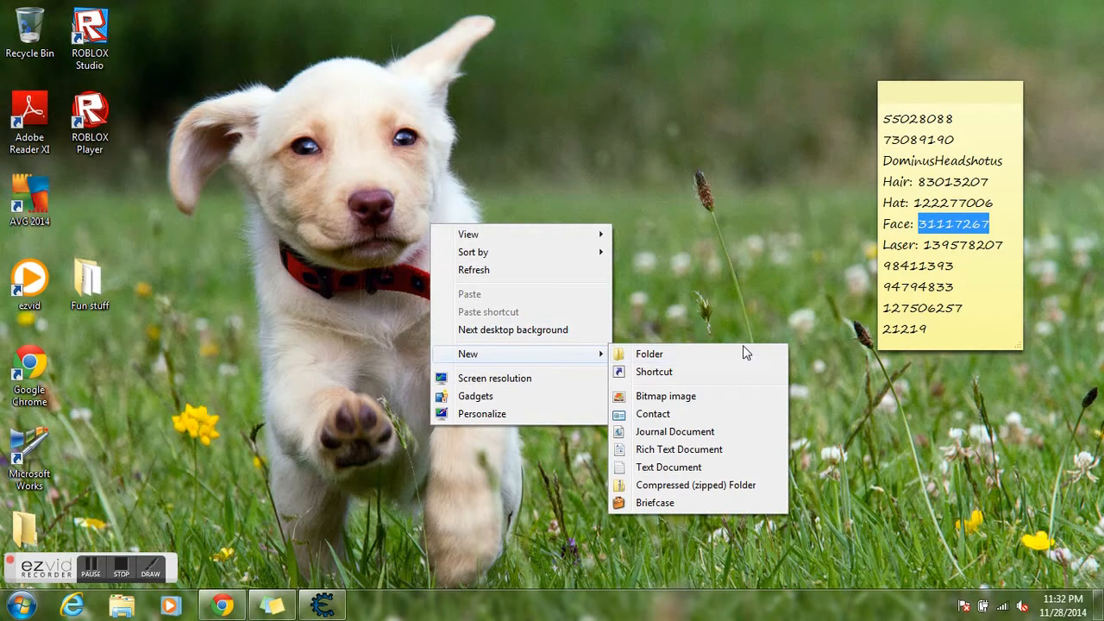
# Create a new folder on the desktop, look inside it, then close Explorer
pyautogui.click(648, 354)
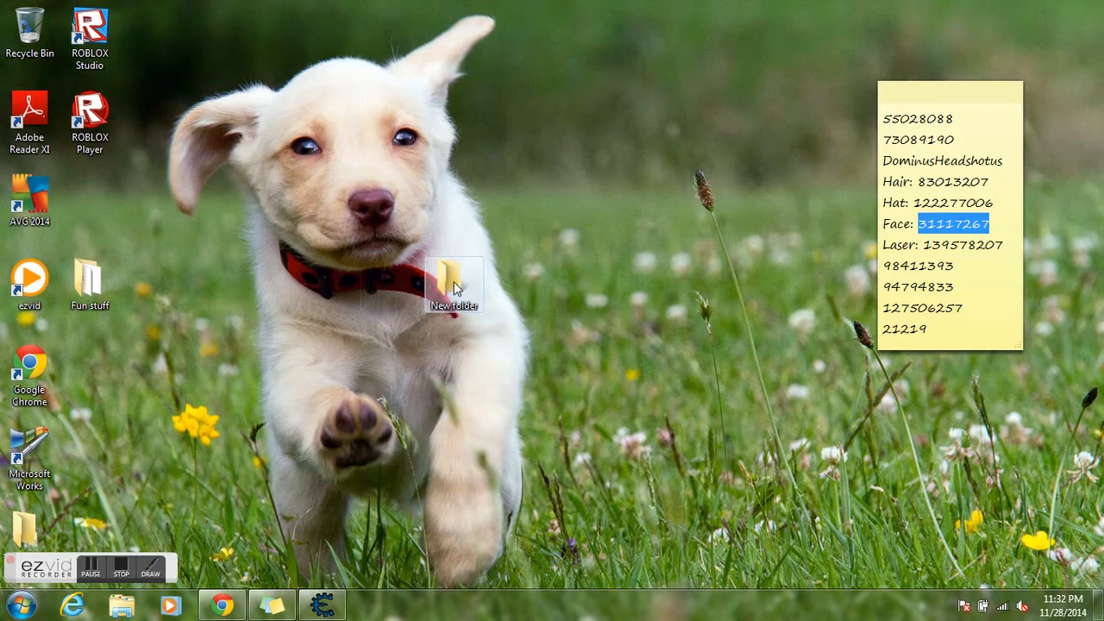
pyautogui.doubleClick(452, 279)
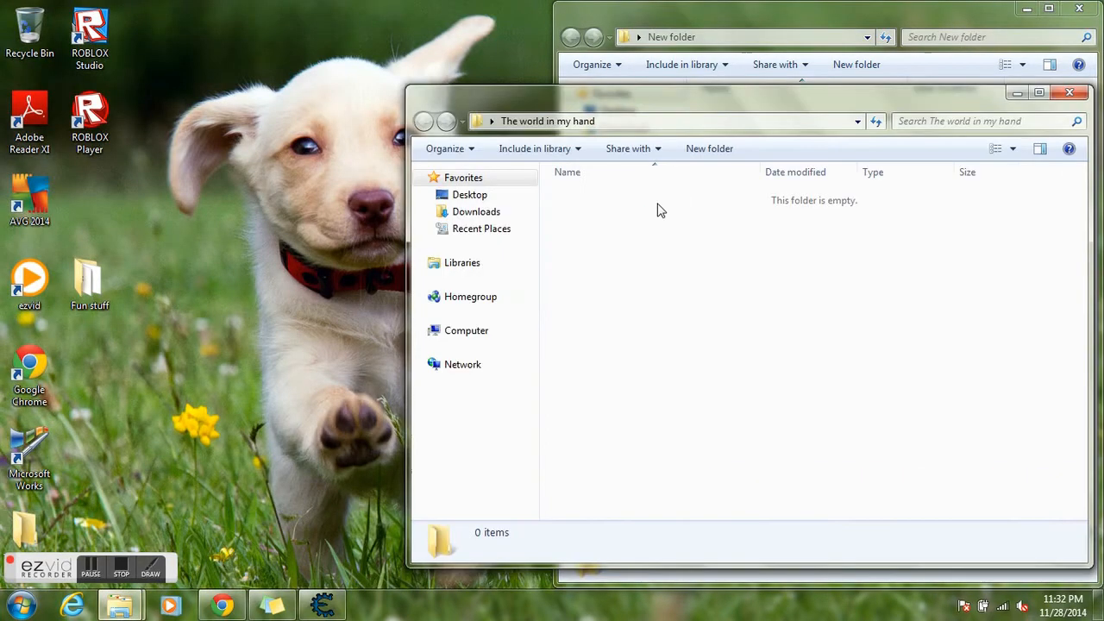
pyautogui.click(476, 211)
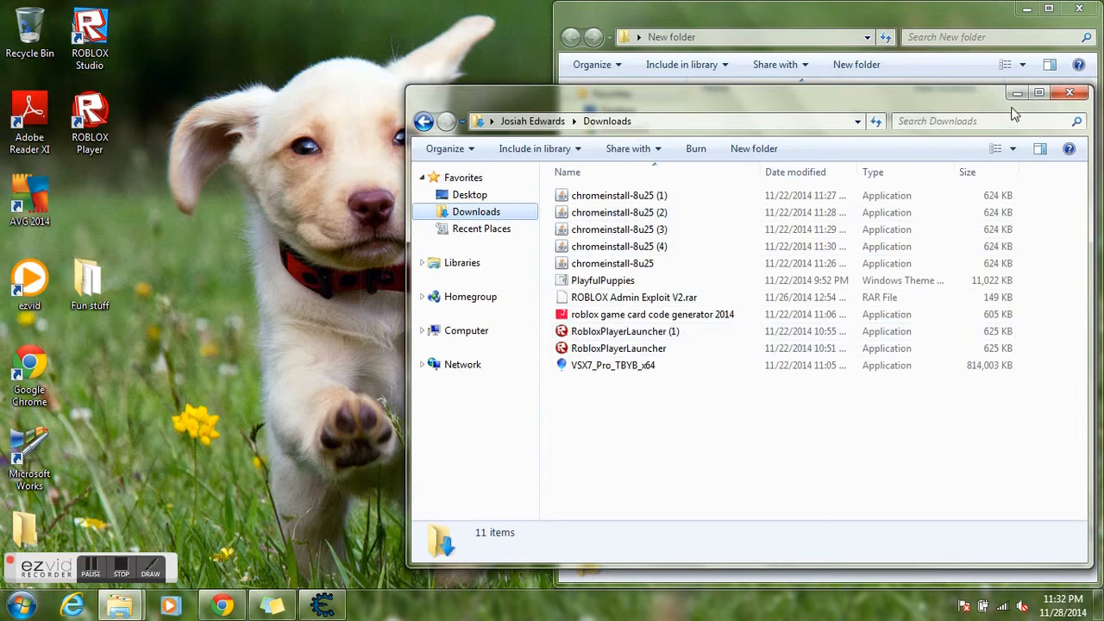
pyautogui.click(1056, 96)
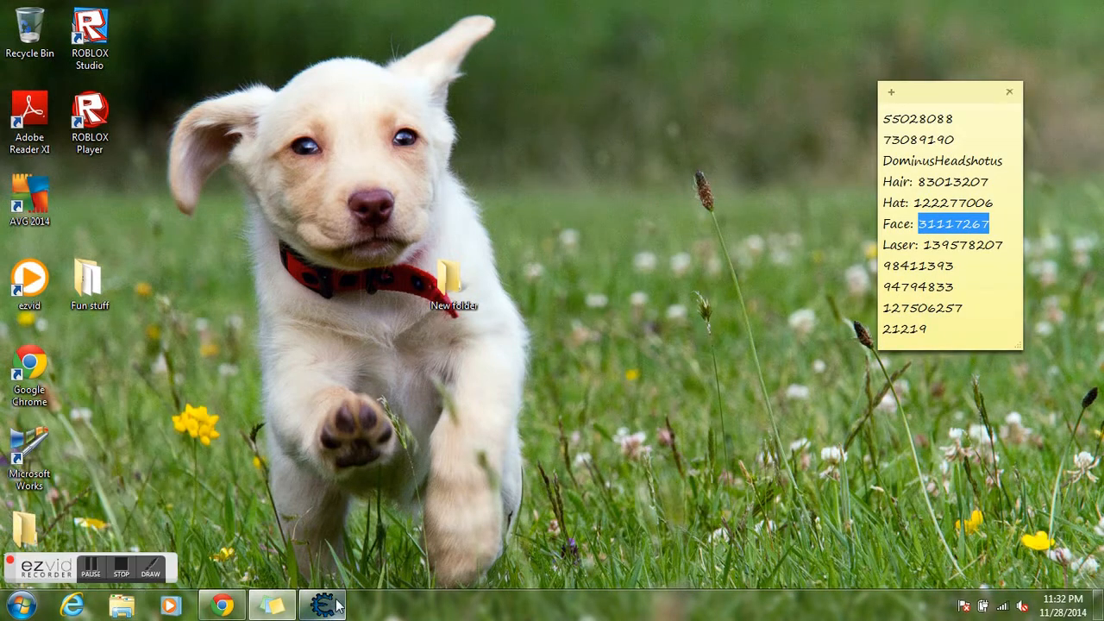
# Reach Cheat Engine's Scan Settings and start choosing a temporary scanfile folder
pyautogui.click(321, 600)
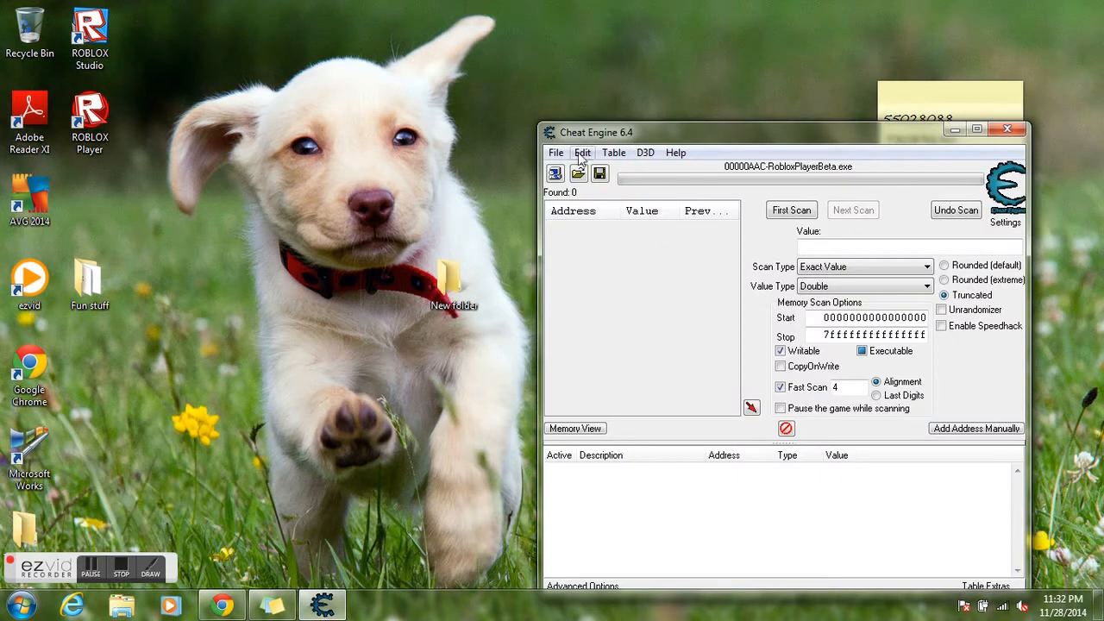
pyautogui.click(1014, 221)
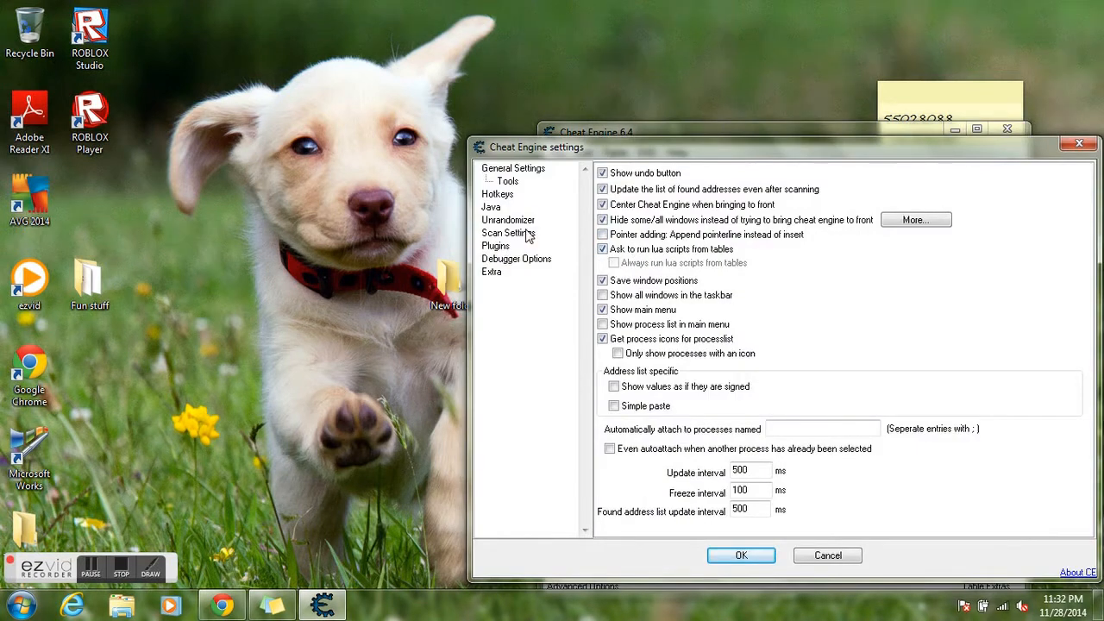
pyautogui.click(509, 233)
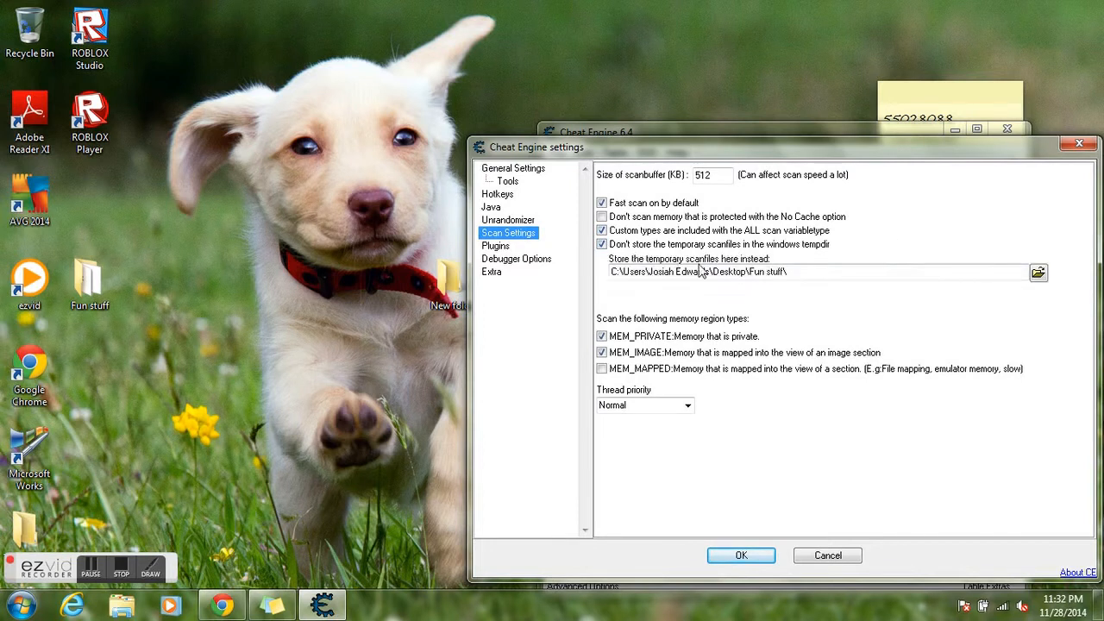
pyautogui.click(1038, 273)
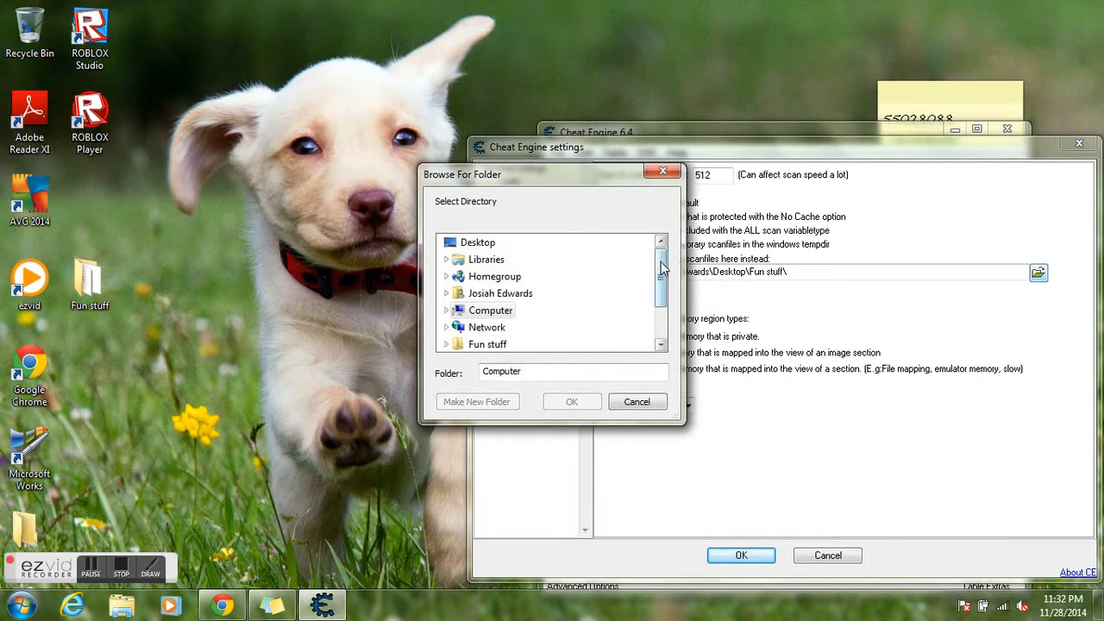
# Pick the desktop Fun stuff folder for temporary scan files and apply the settings
pyautogui.scroll(-3)
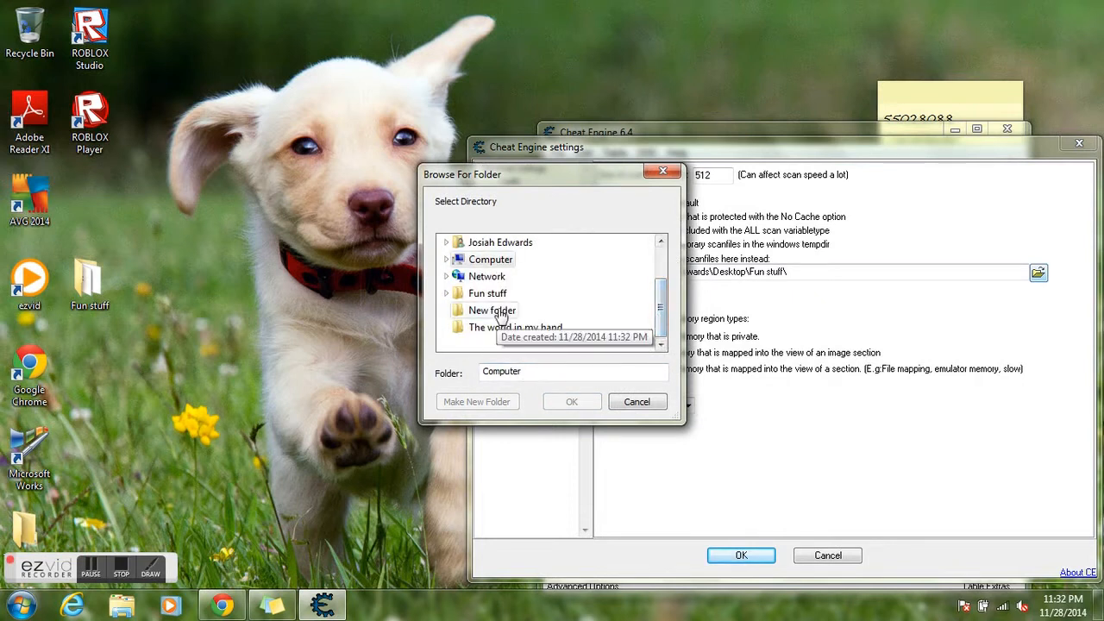
pyautogui.click(486, 326)
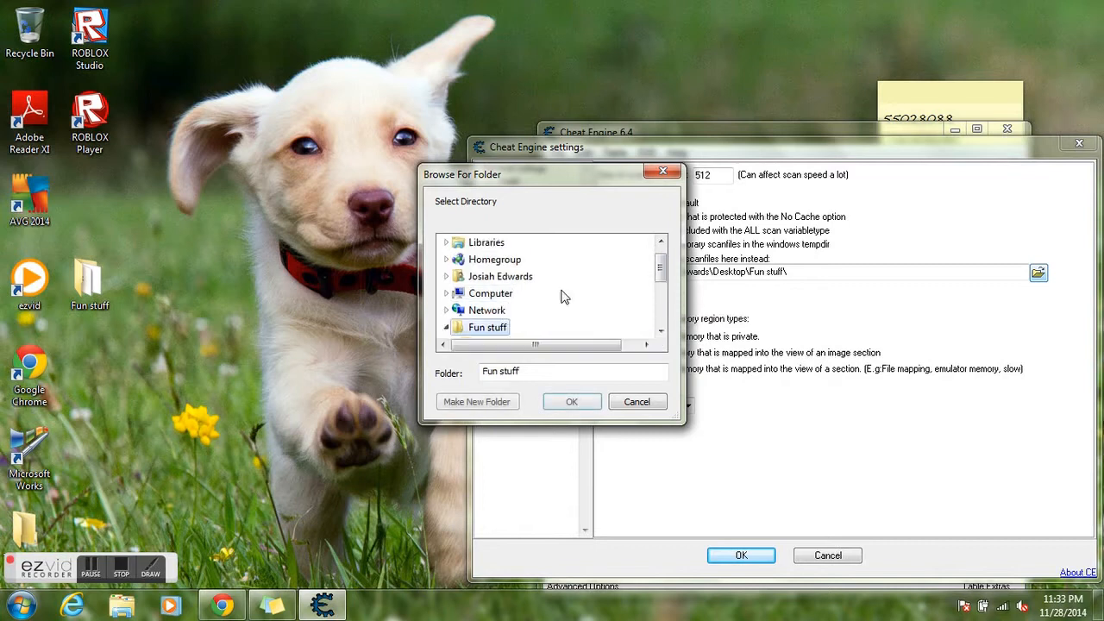
pyautogui.click(573, 400)
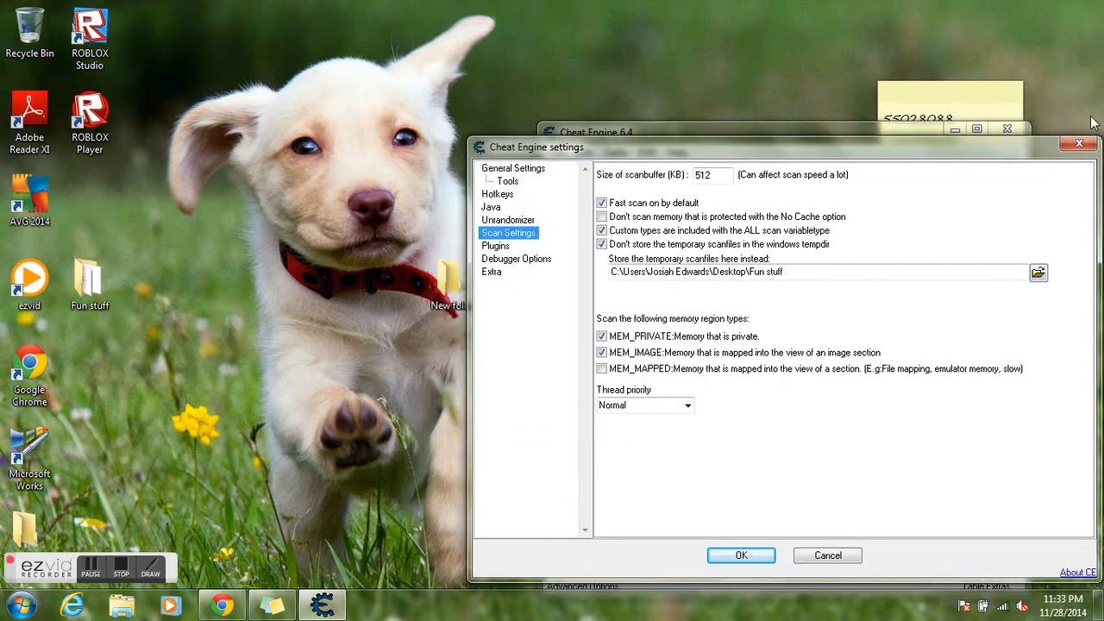
pyautogui.click(741, 555)
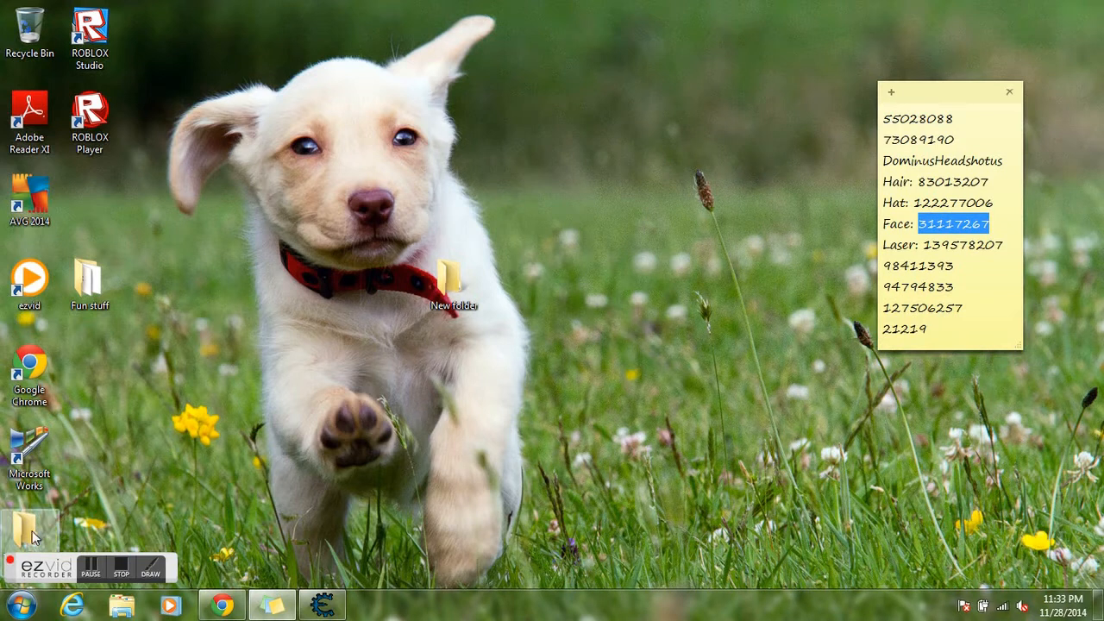
# Launch Prison Life v0.5 from its Roblox page with the green Play button
pyautogui.rightClick(455, 276)
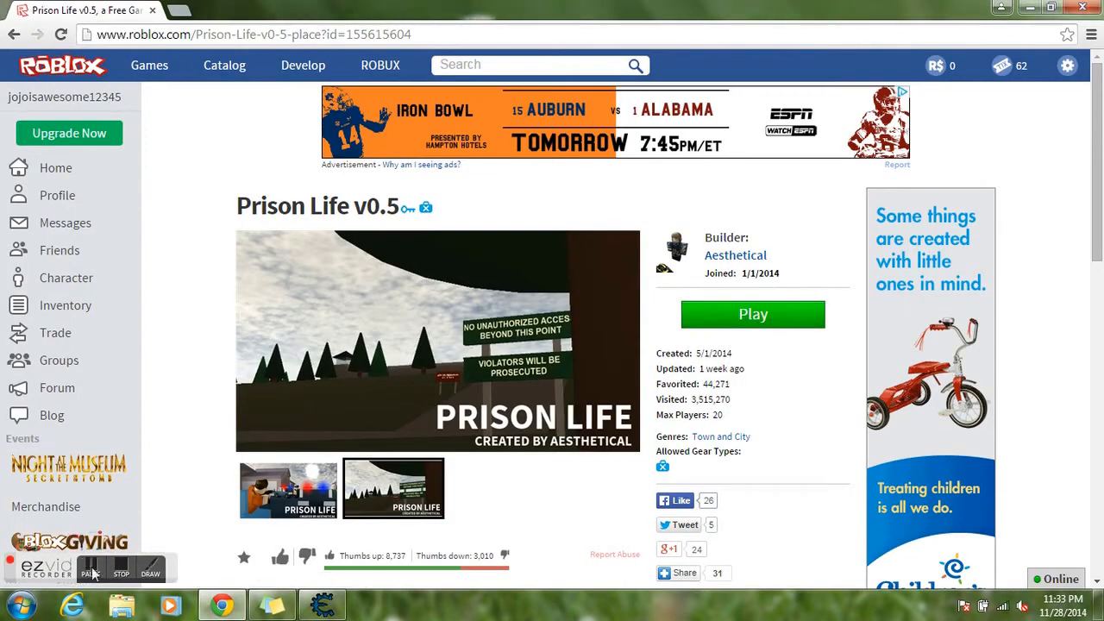
pyautogui.click(752, 314)
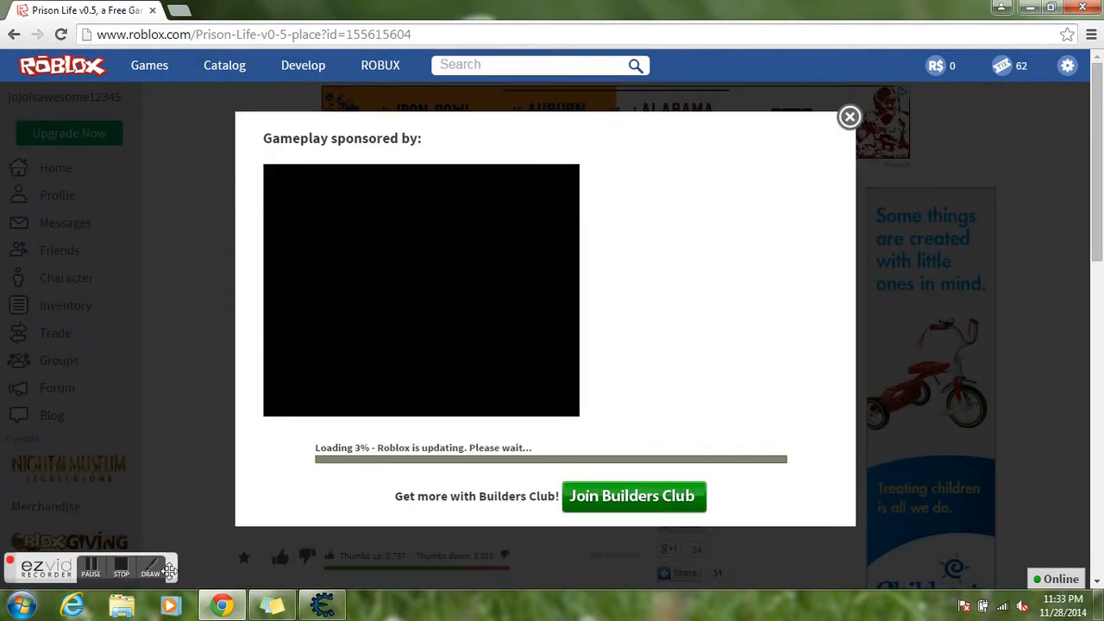
pyautogui.click(320, 603)
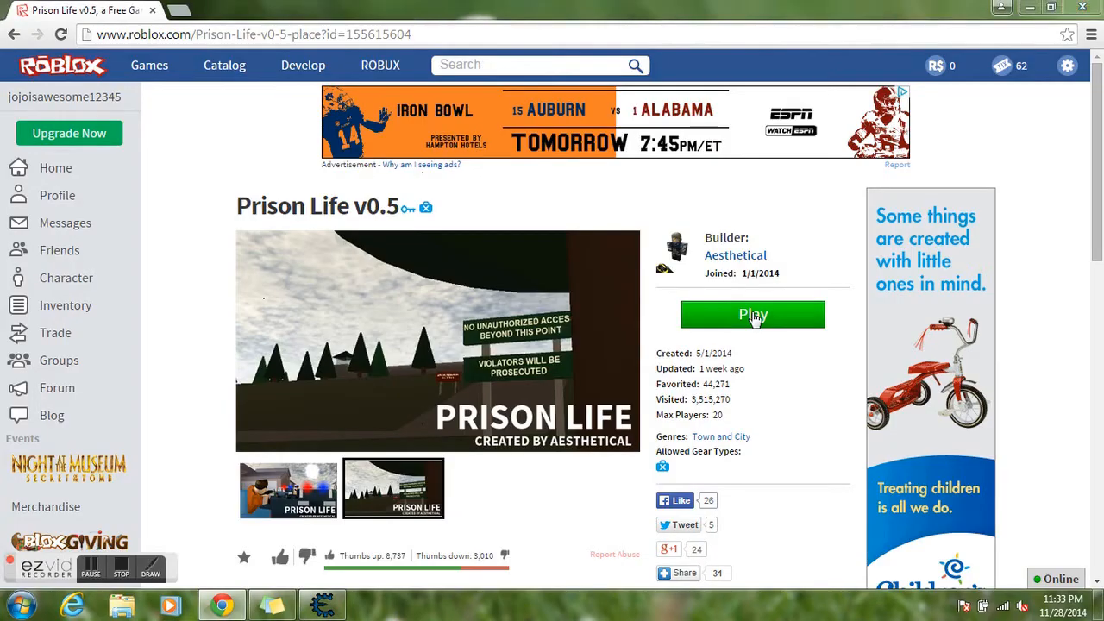
pyautogui.click(752, 314)
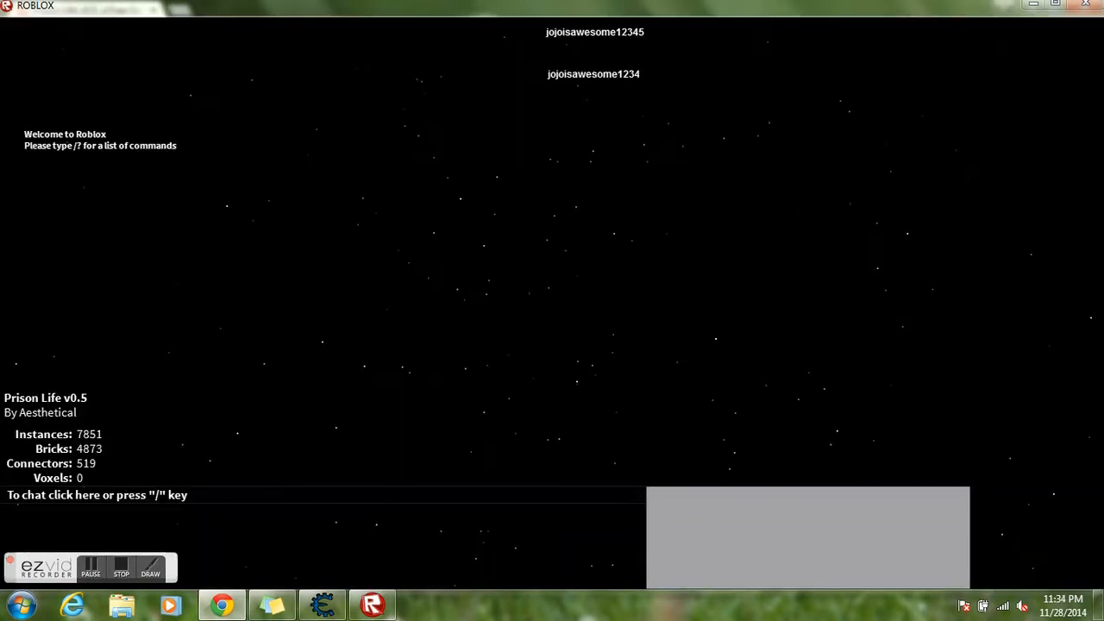
pyautogui.moveTo(1087, 11)
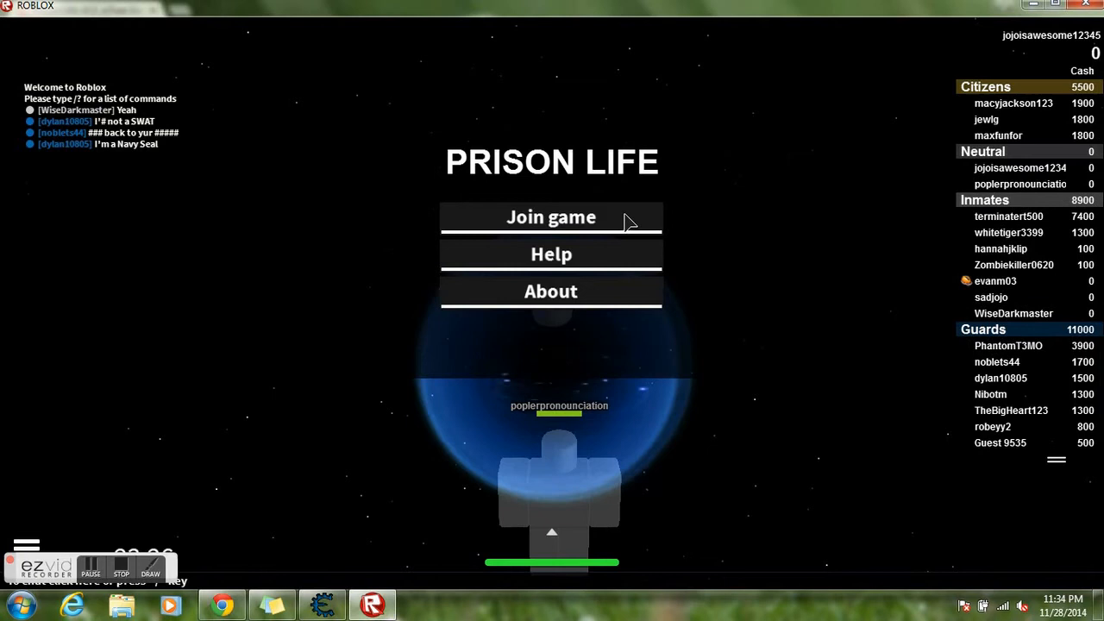
# Join the Prison Life game on the guards team
pyautogui.click(551, 217)
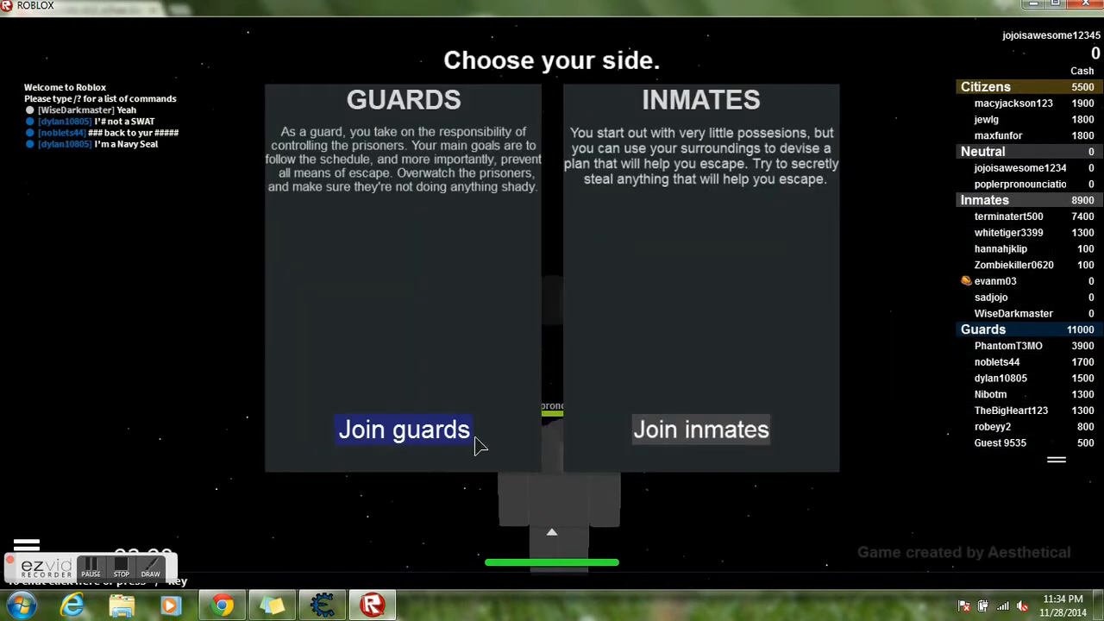
pyautogui.click(403, 429)
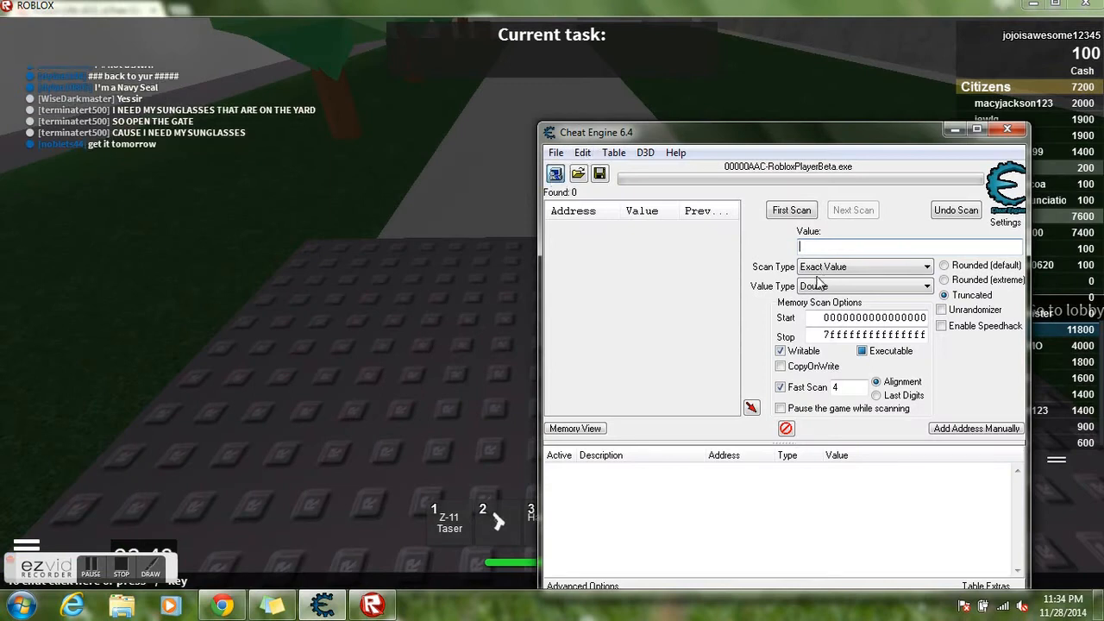
# Attach Cheat Engine to RobloxPlayerBeta.exe and set Scan Type to Value between
pyautogui.click(555, 172)
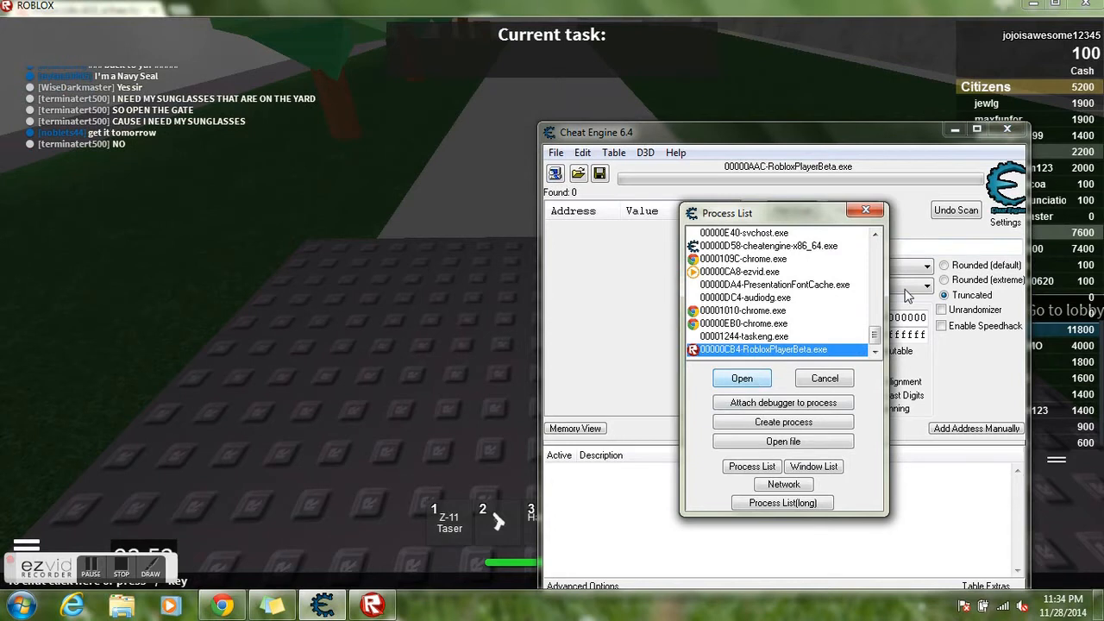
pyautogui.click(741, 378)
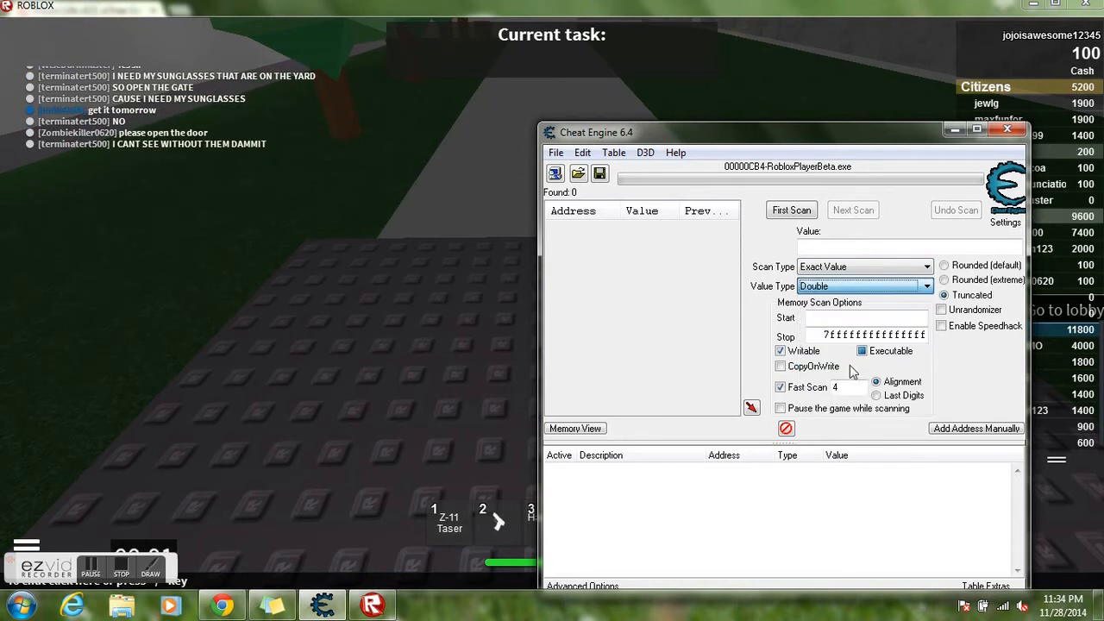
pyautogui.click(863, 266)
pyautogui.write('11')
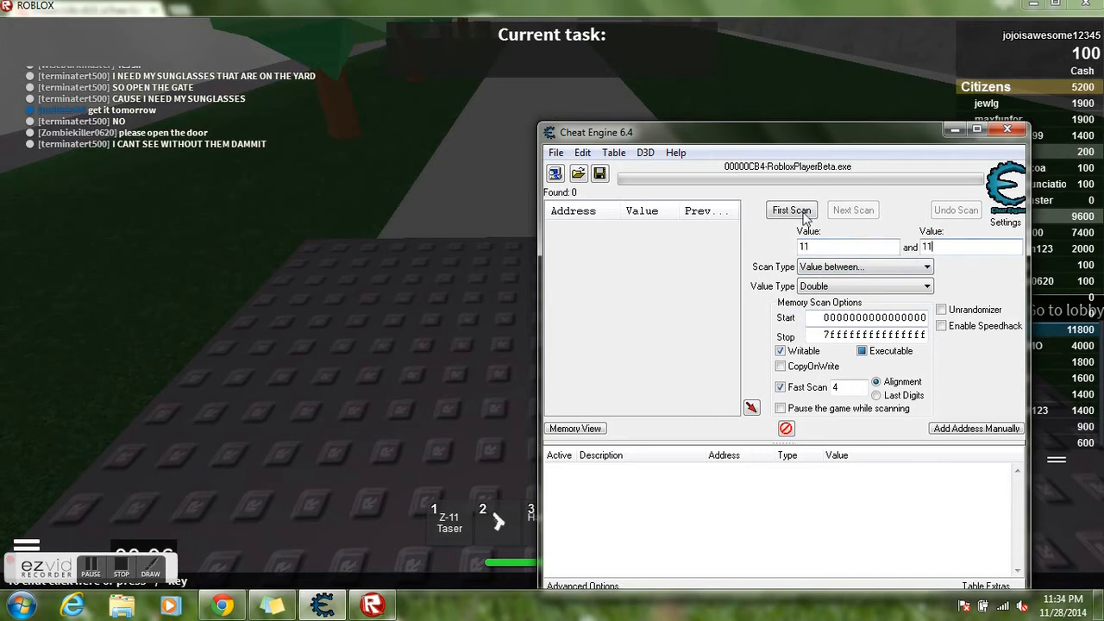
# Run the First Scan for doubles between 11 and 11, checking back on the game
pyautogui.click(790, 211)
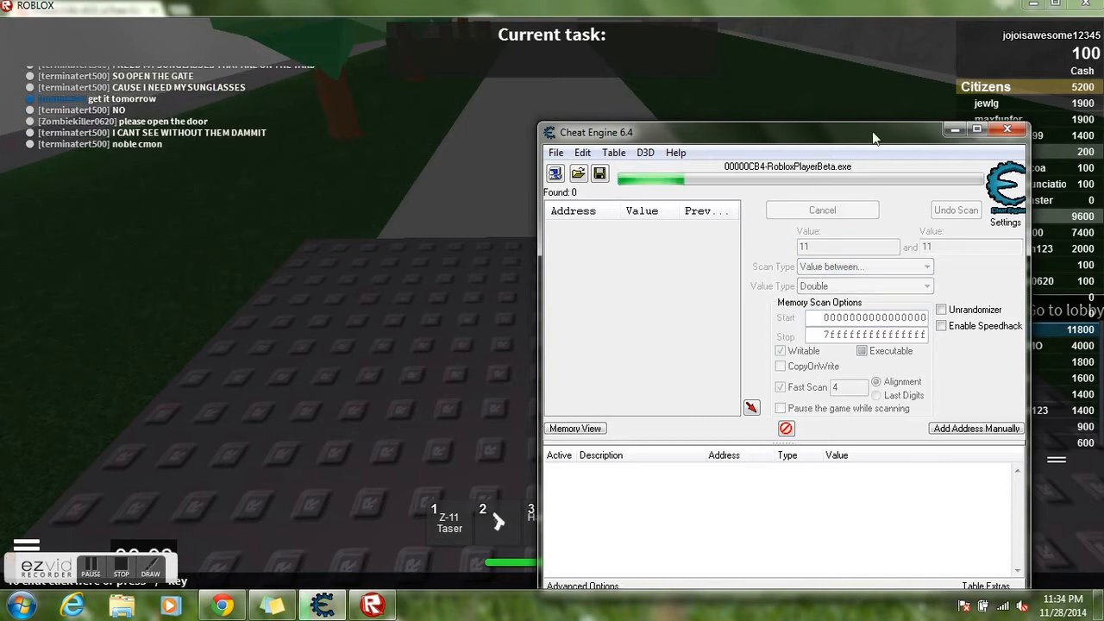
pyautogui.click(1008, 129)
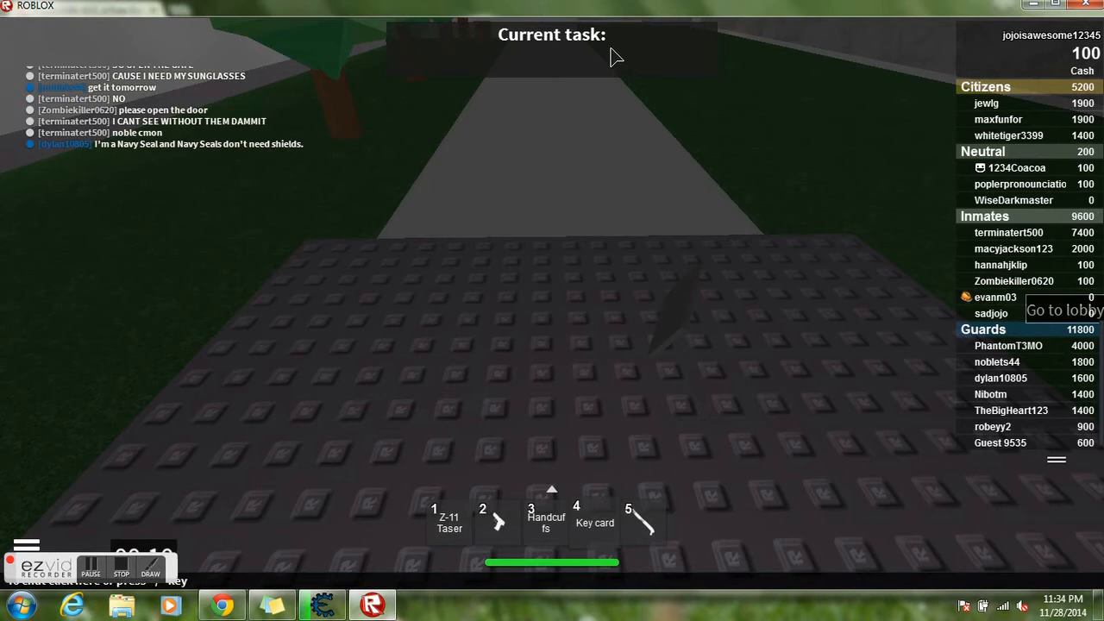
pyautogui.click(349, 604)
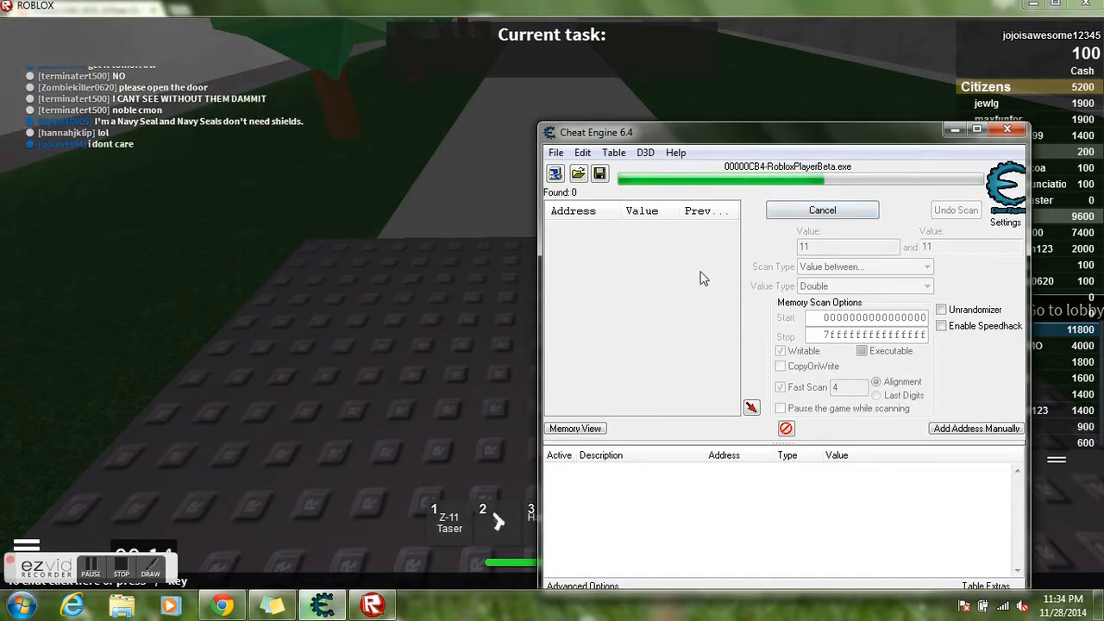
pyautogui.moveTo(704, 276)
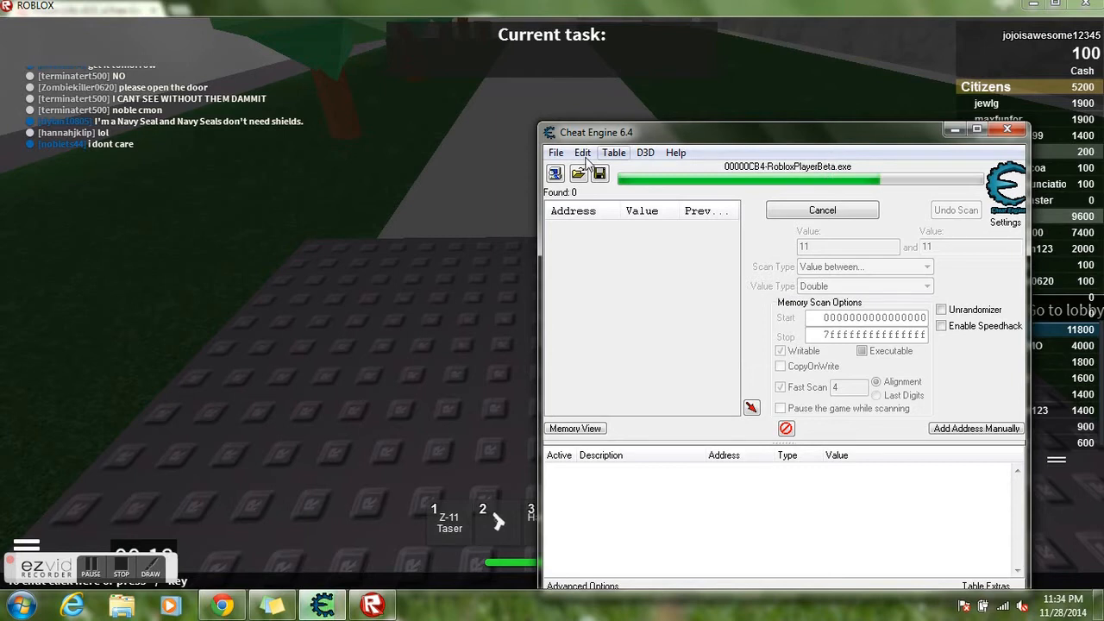
pyautogui.moveTo(494, 218)
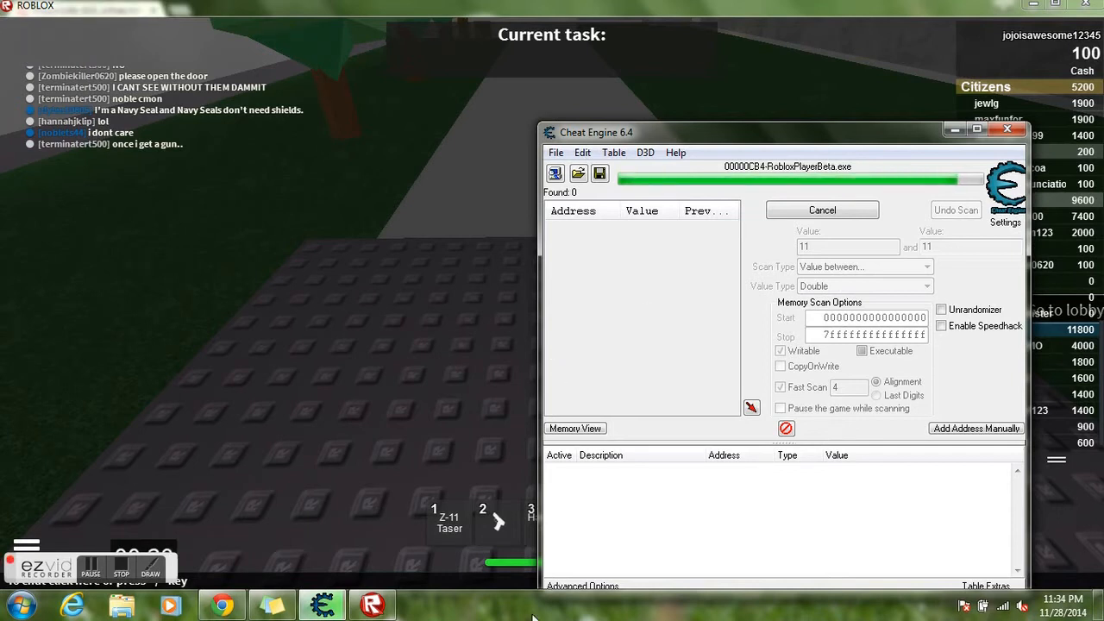
pyautogui.moveTo(880, 114)
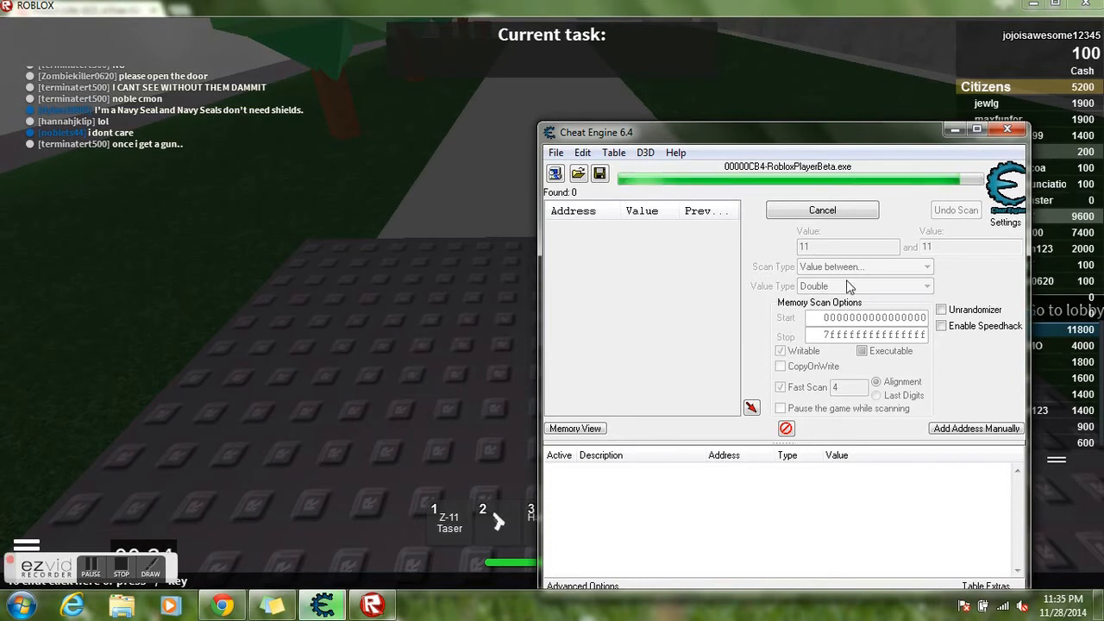
# Next Scan for 12, set the found ammo addresses to 1E16 and delete a stray entry
pyautogui.click(1007, 128)
pyautogui.write('12')
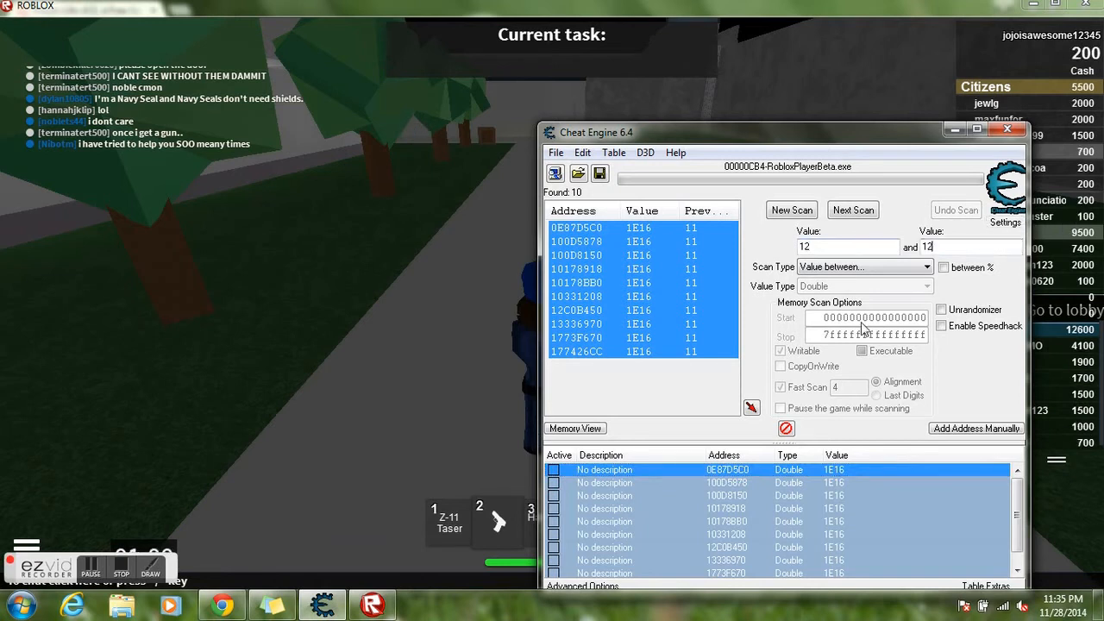
pyautogui.click(790, 211)
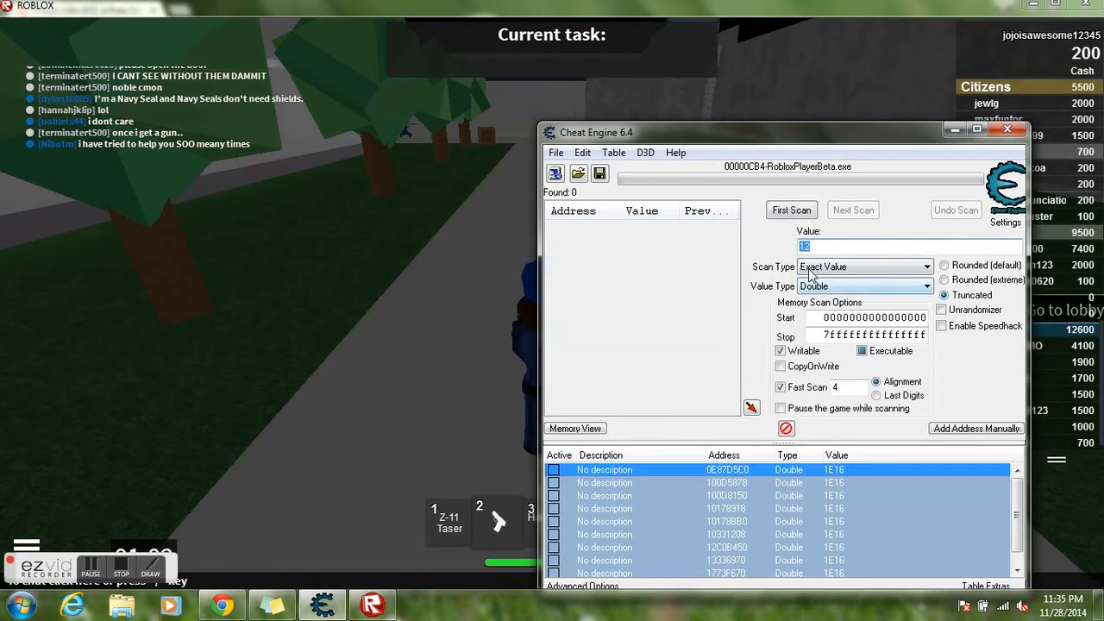
pyautogui.click(864, 265)
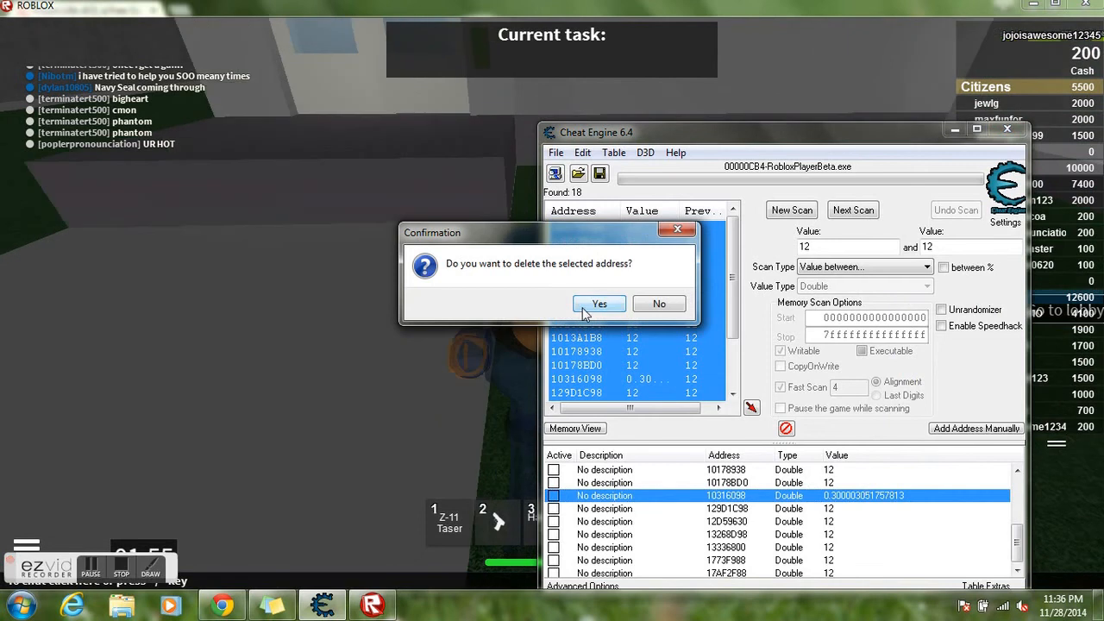
pyautogui.click(598, 304)
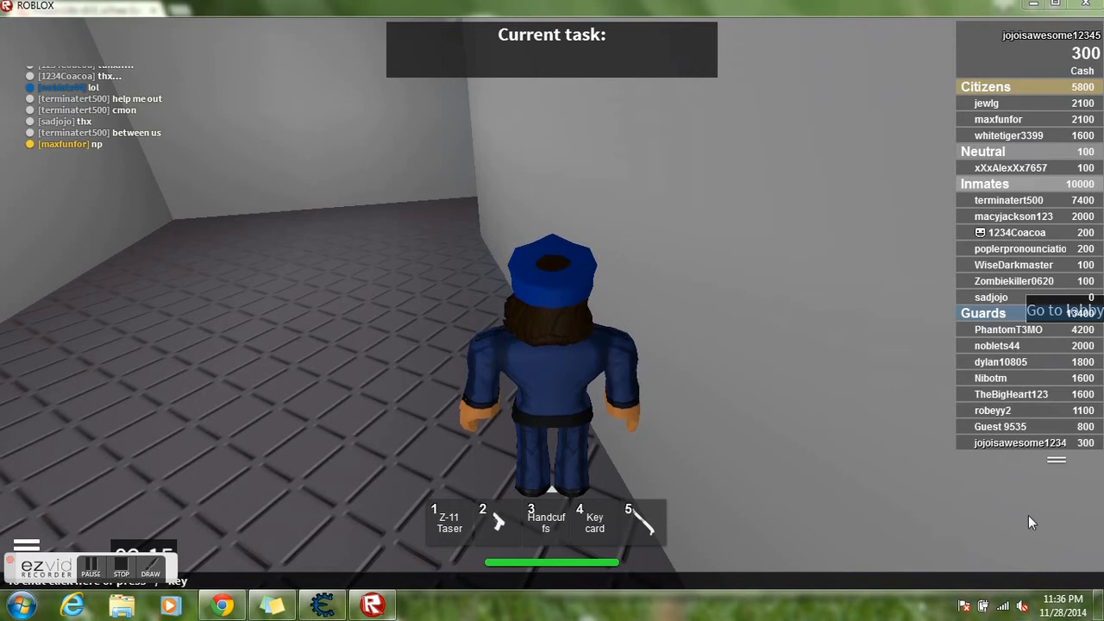
# Equip the M9 showing 1e+015 ammo and dismiss the killing-prisoners warning
pyautogui.click(1022, 603)
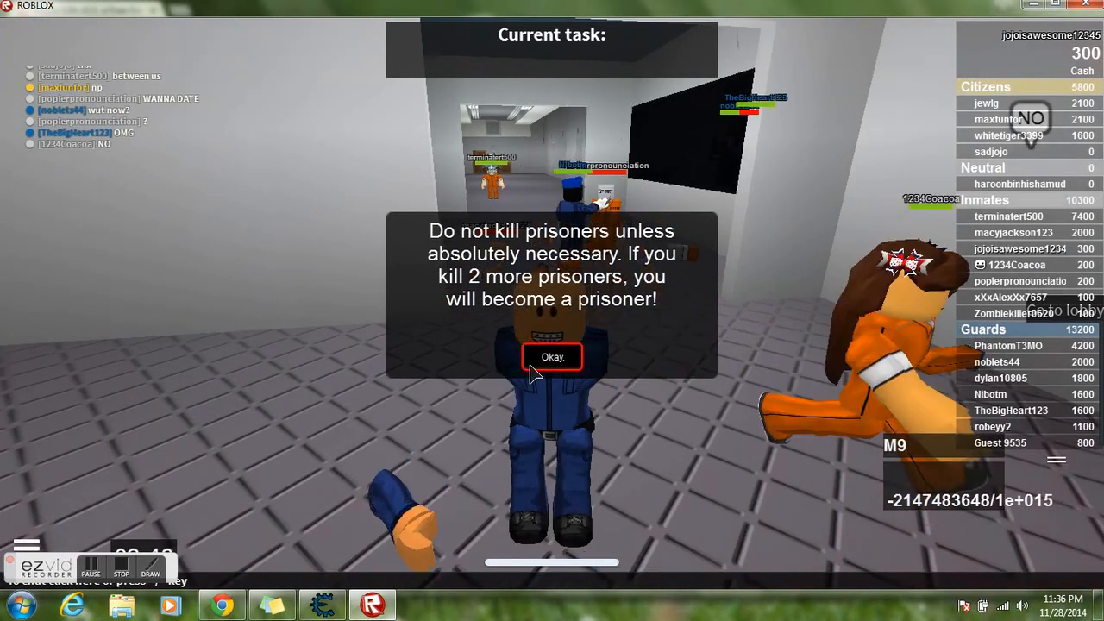
pyautogui.click(552, 355)
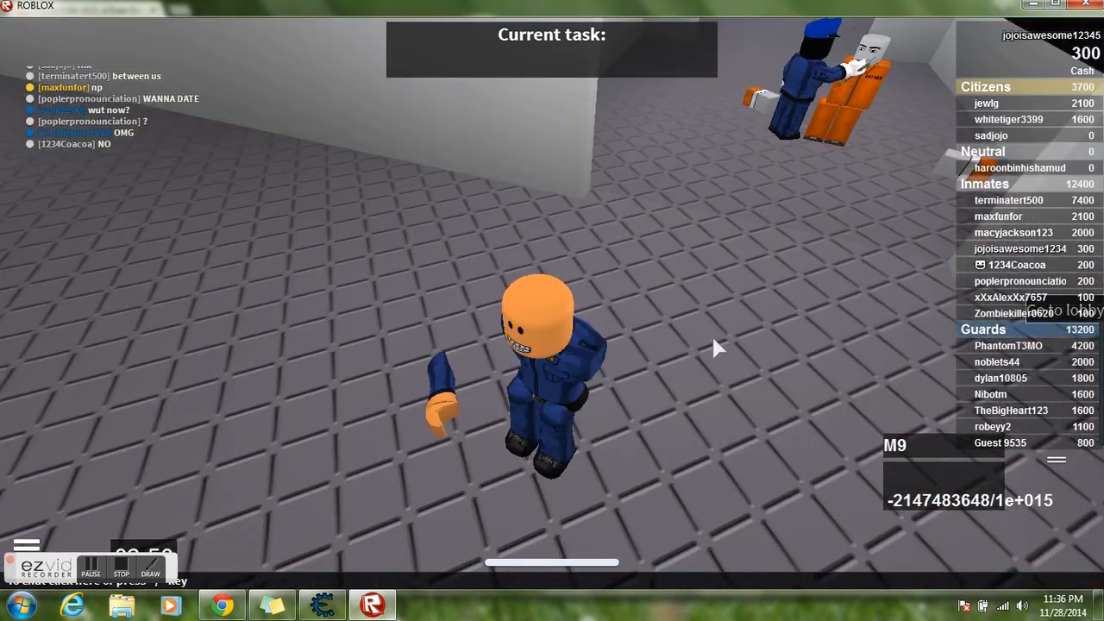